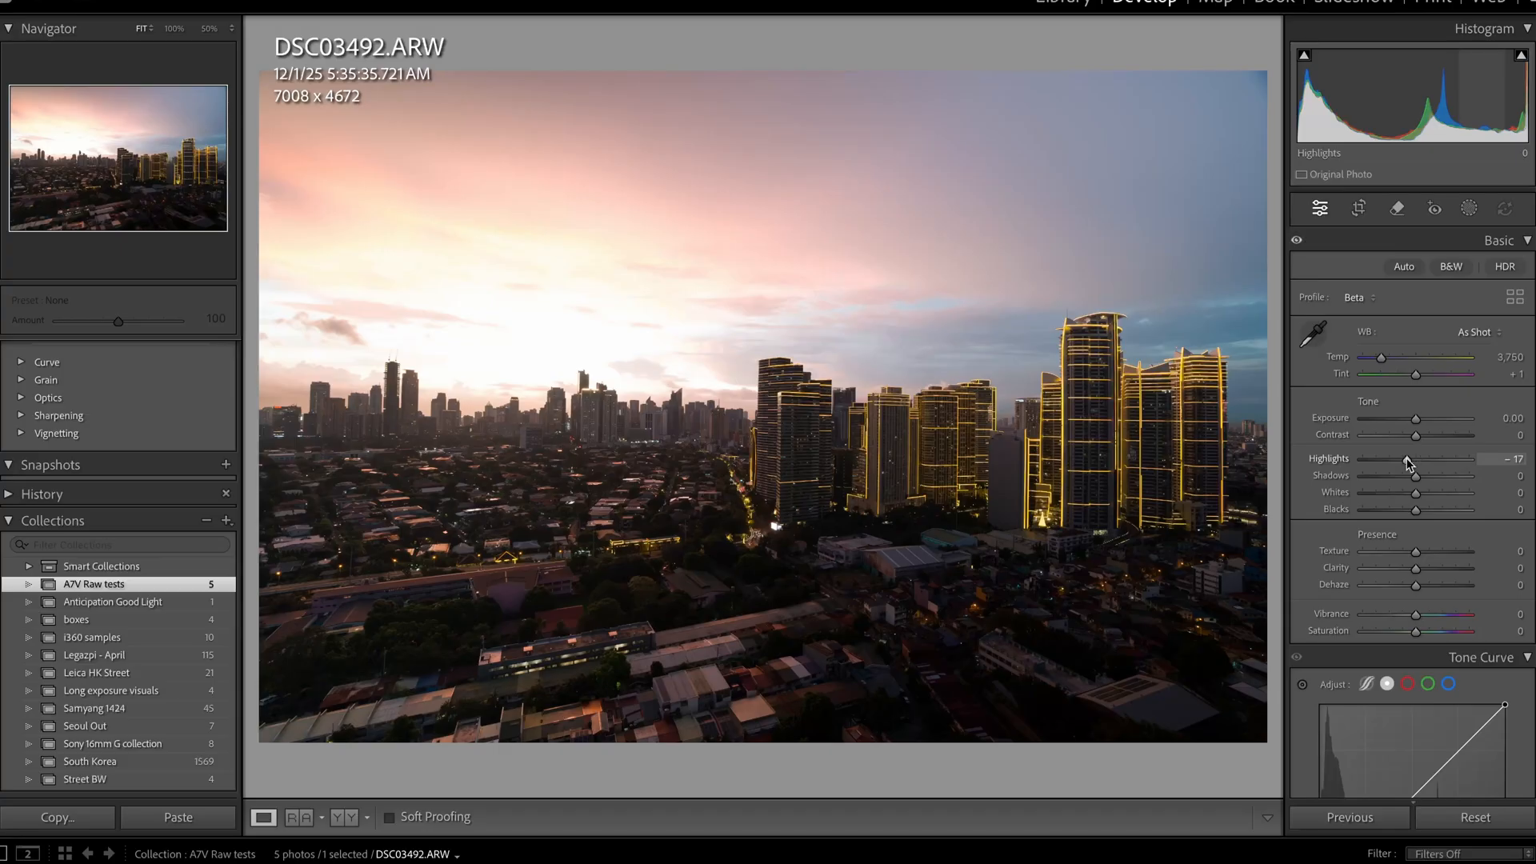
Step: Set Highlights to -100 and Whites to -38 to recover the sunset sky colour
drag(1406, 459, 1361, 459)
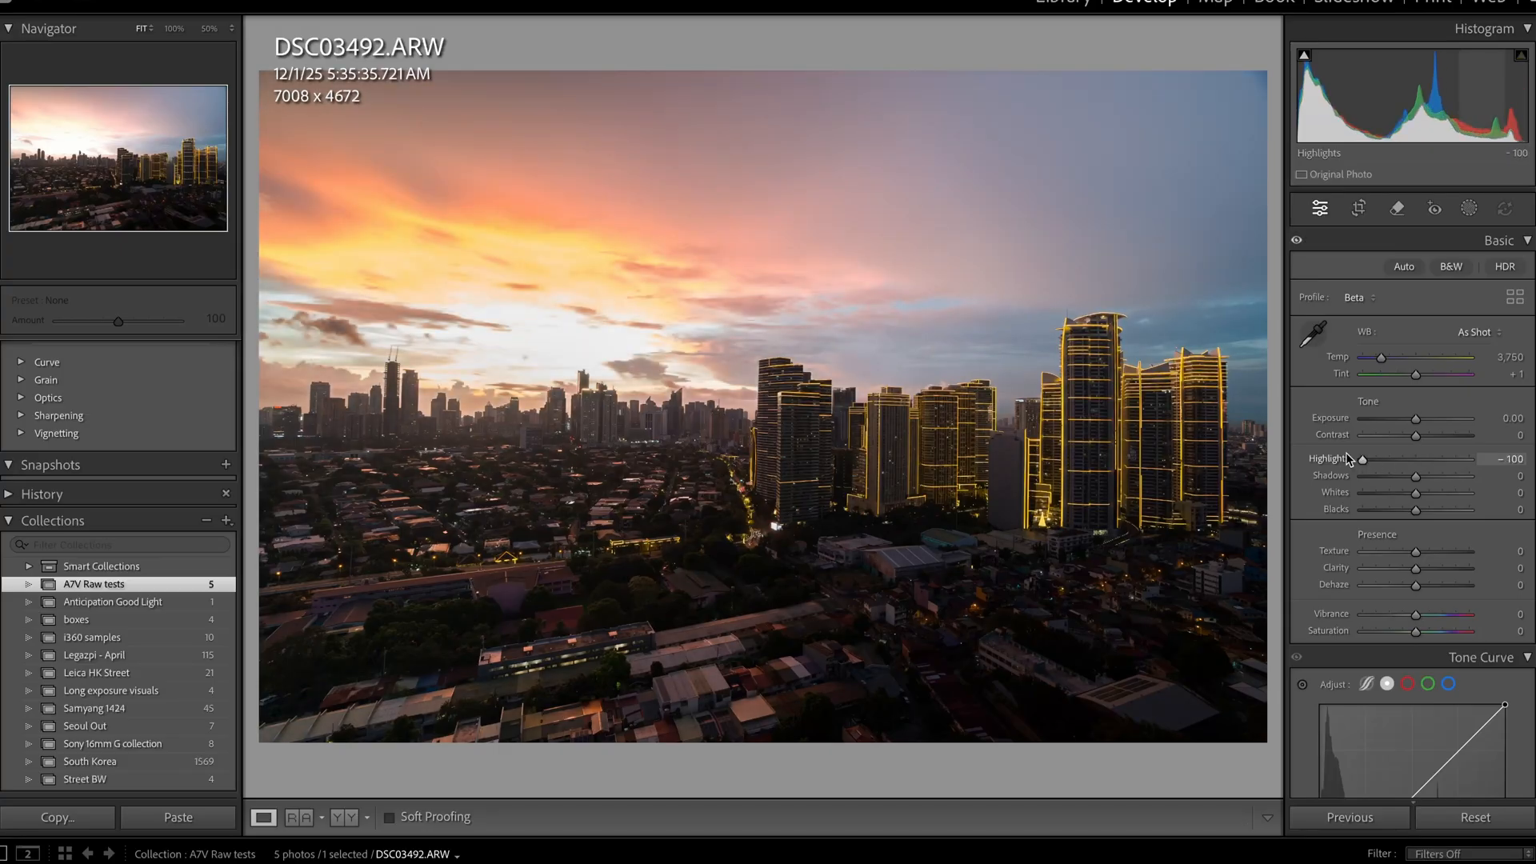
drag(1360, 459, 1370, 458)
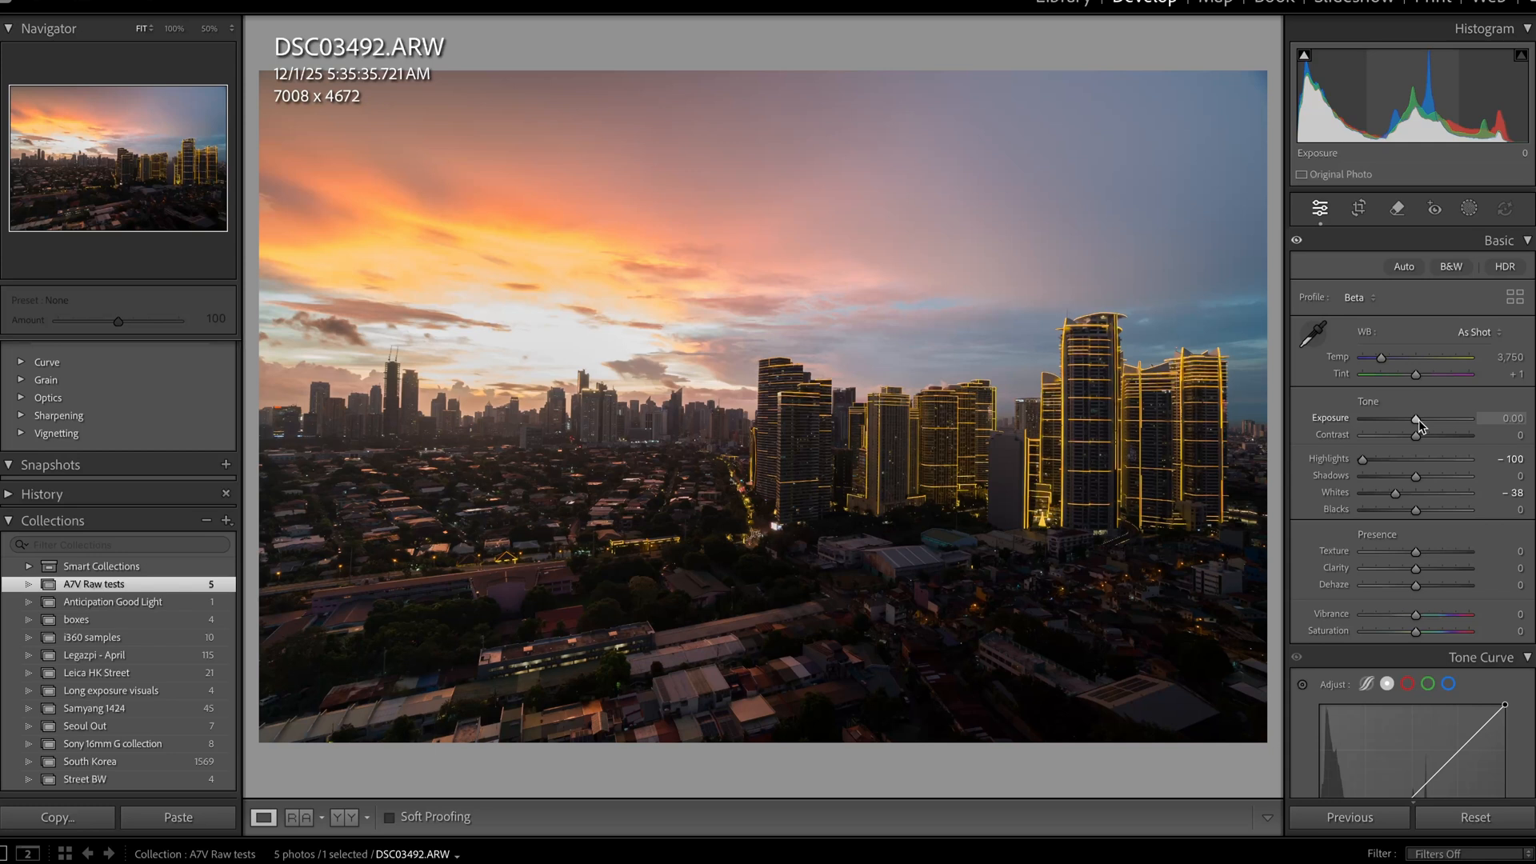
mouse_move(536, 313)
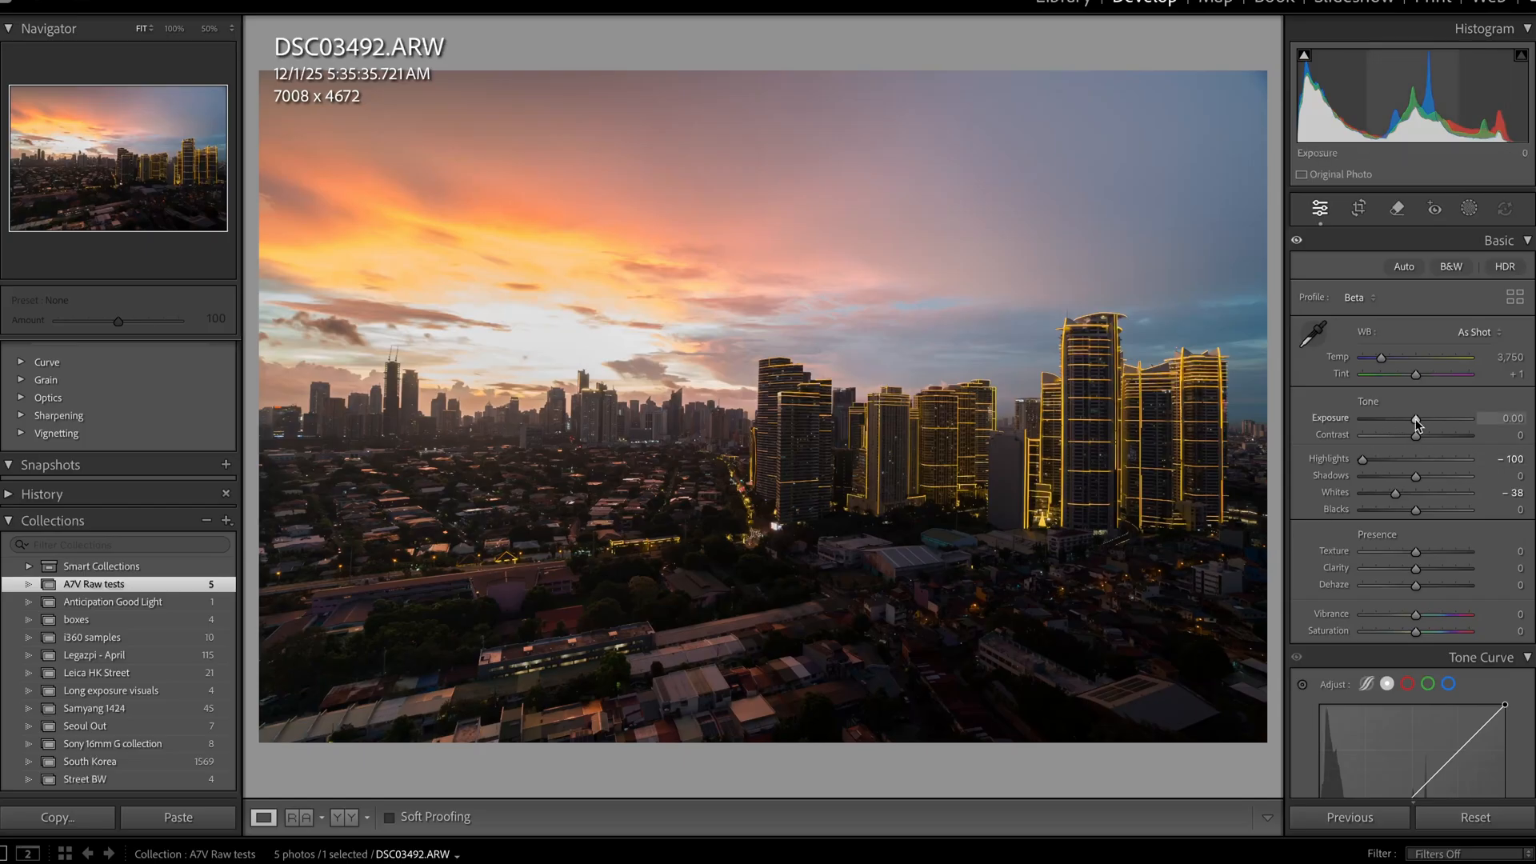
drag(1418, 418, 1411, 419)
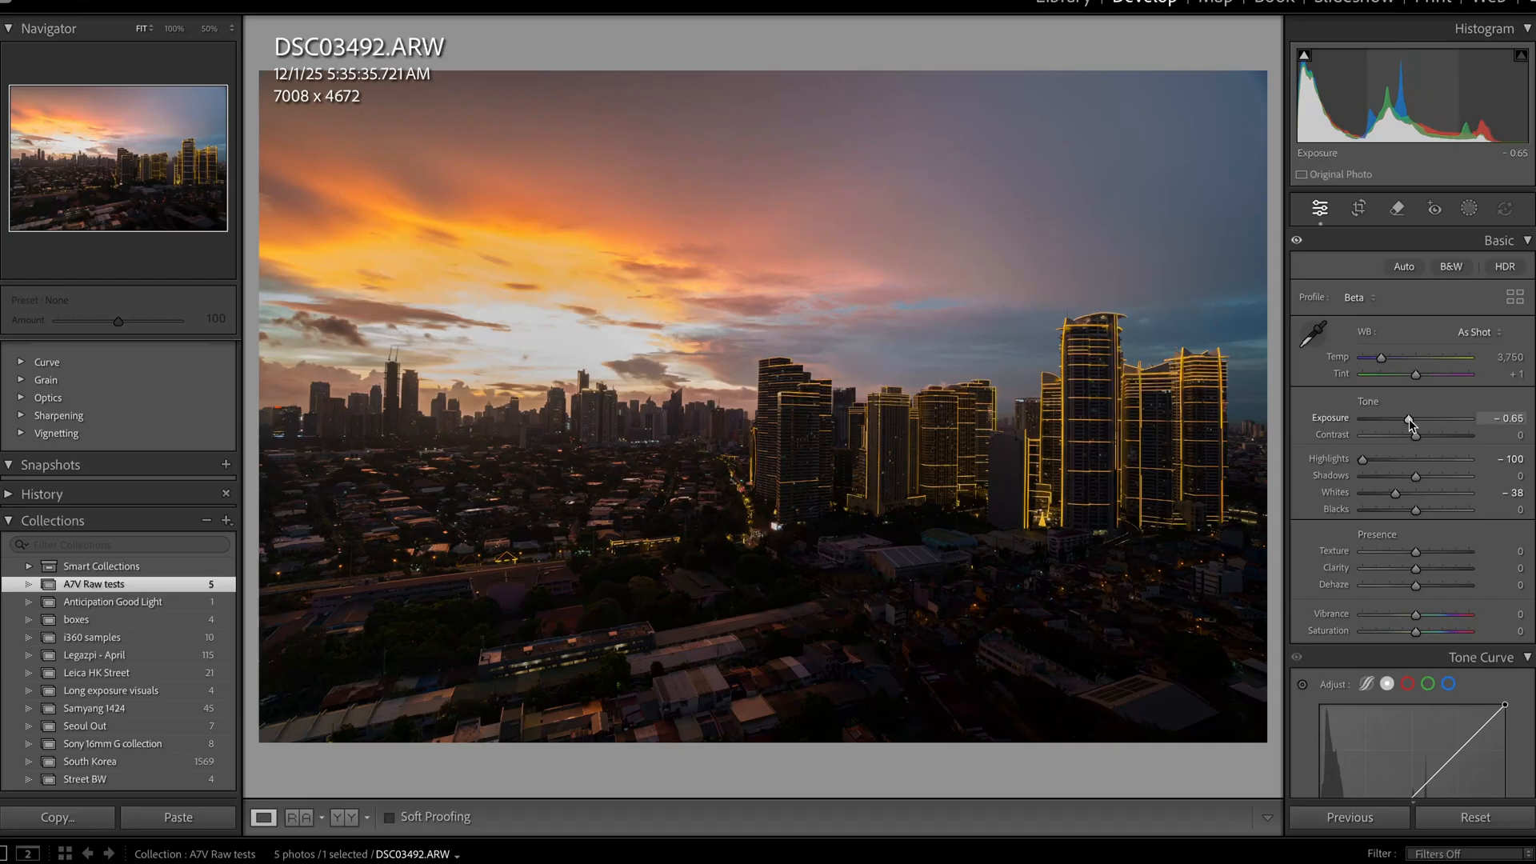
drag(1416, 418, 1406, 418)
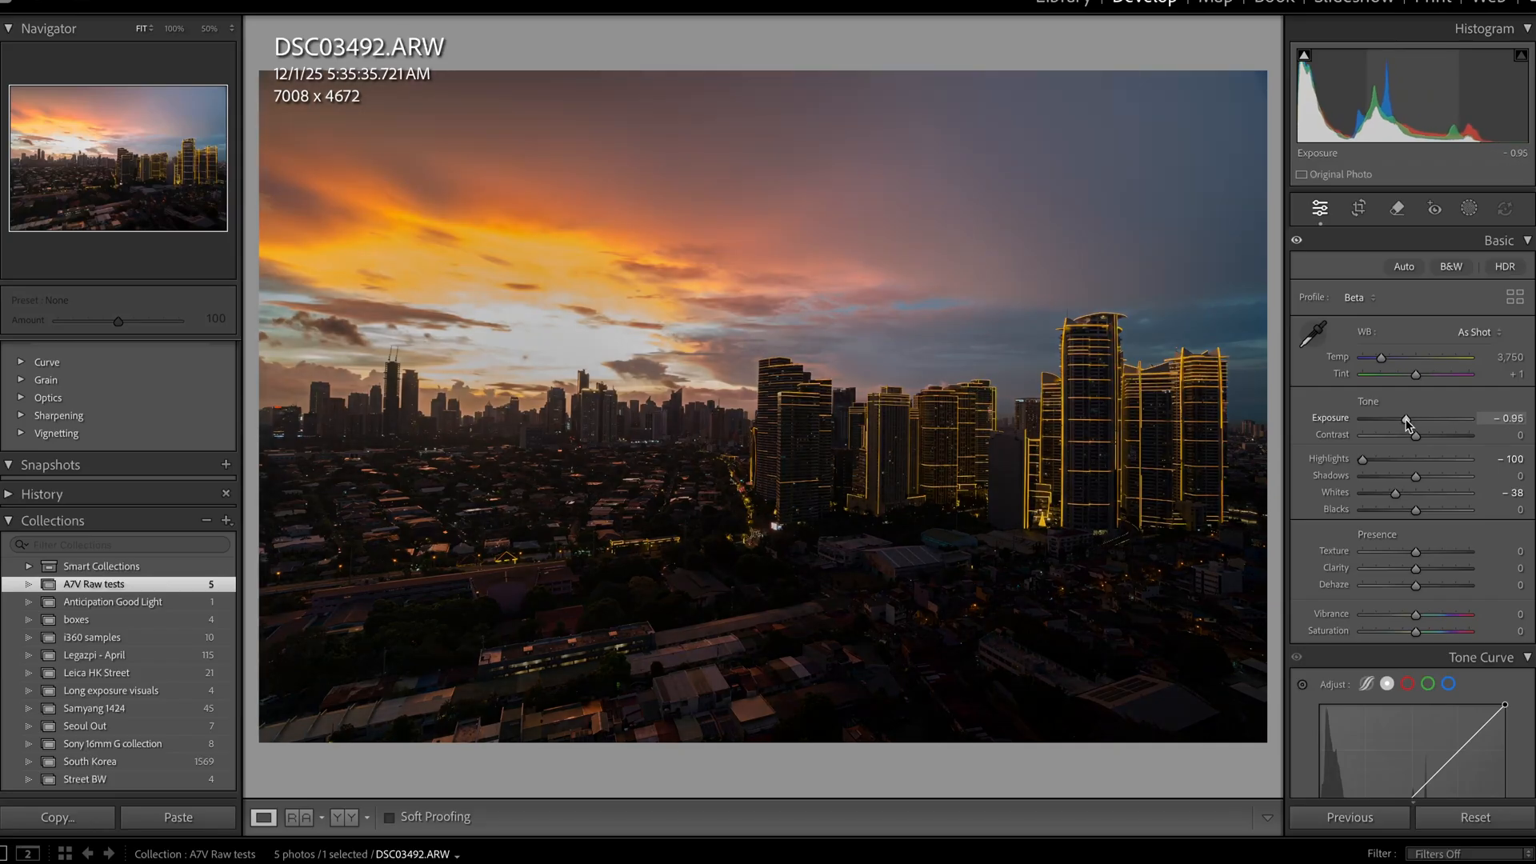
drag(1409, 430, 1415, 430)
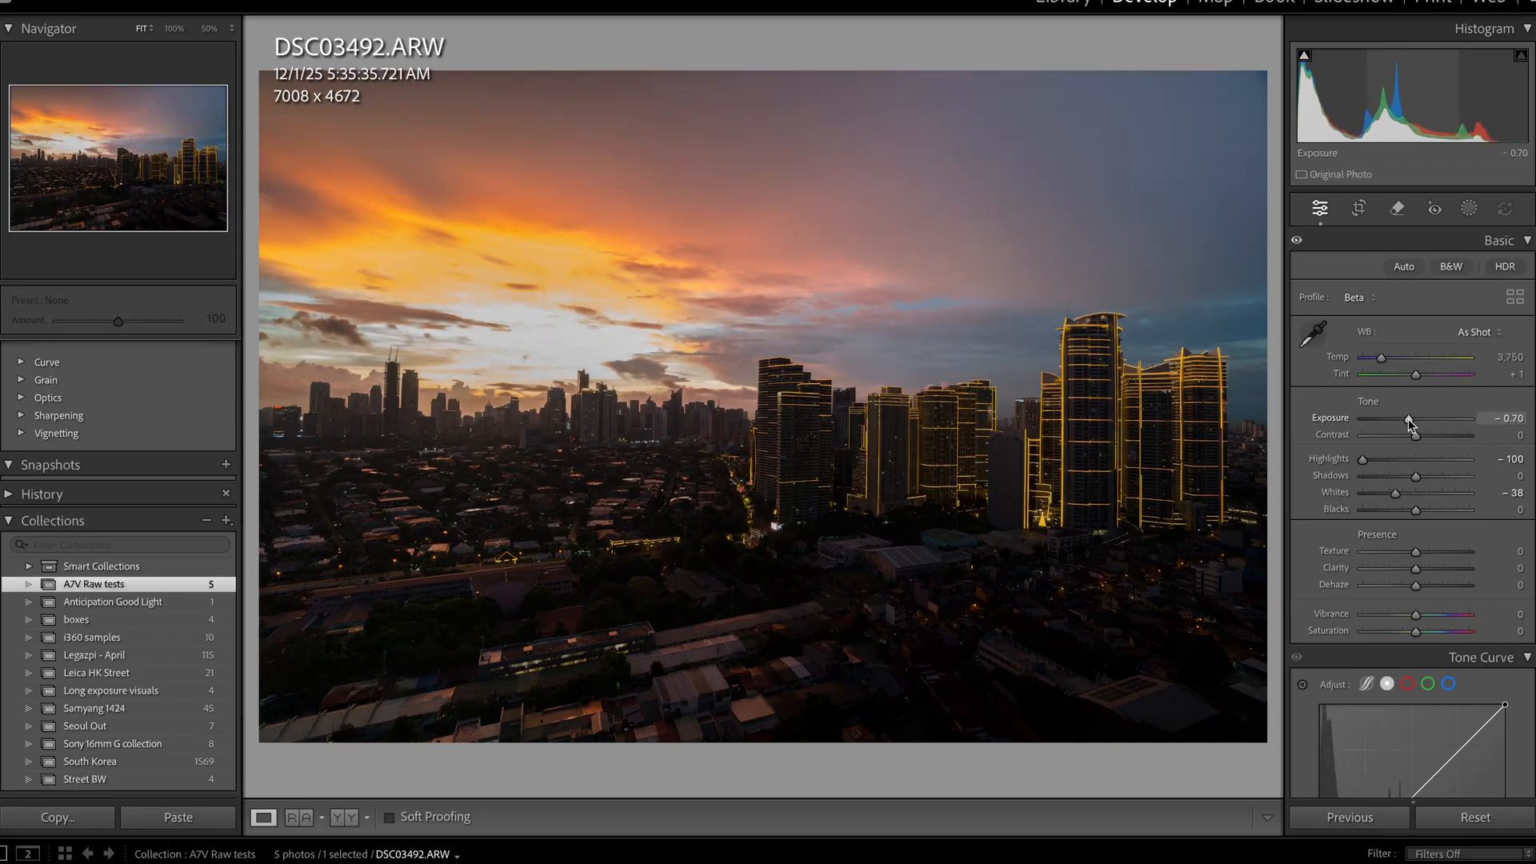
key(ctrl+z)
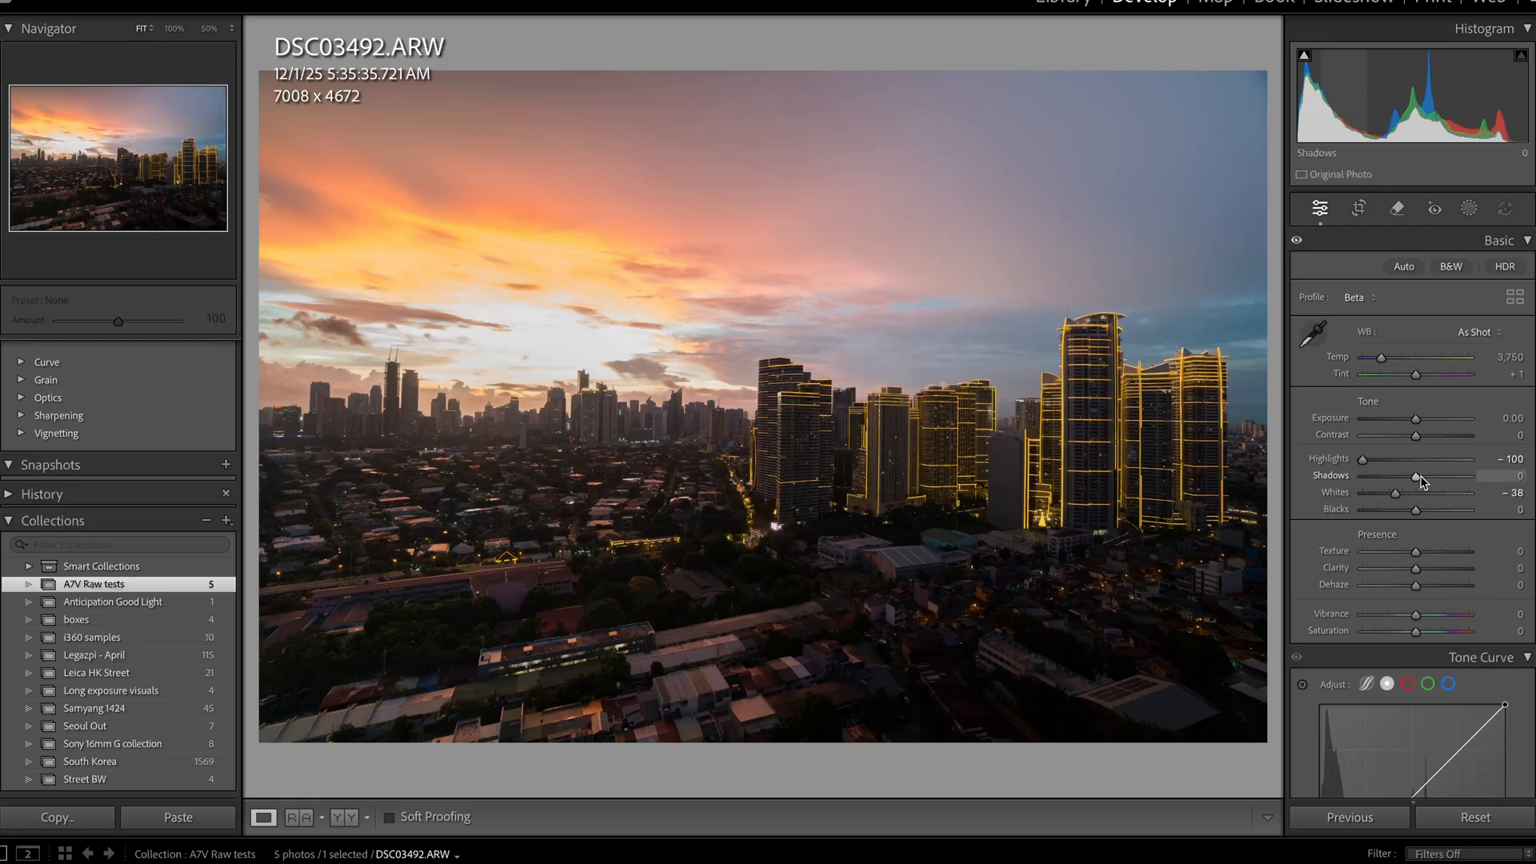
Step: Raise Shadows to +99 to brighten the dark city, then zoom to 100%
drag(1415, 480, 1460, 480)
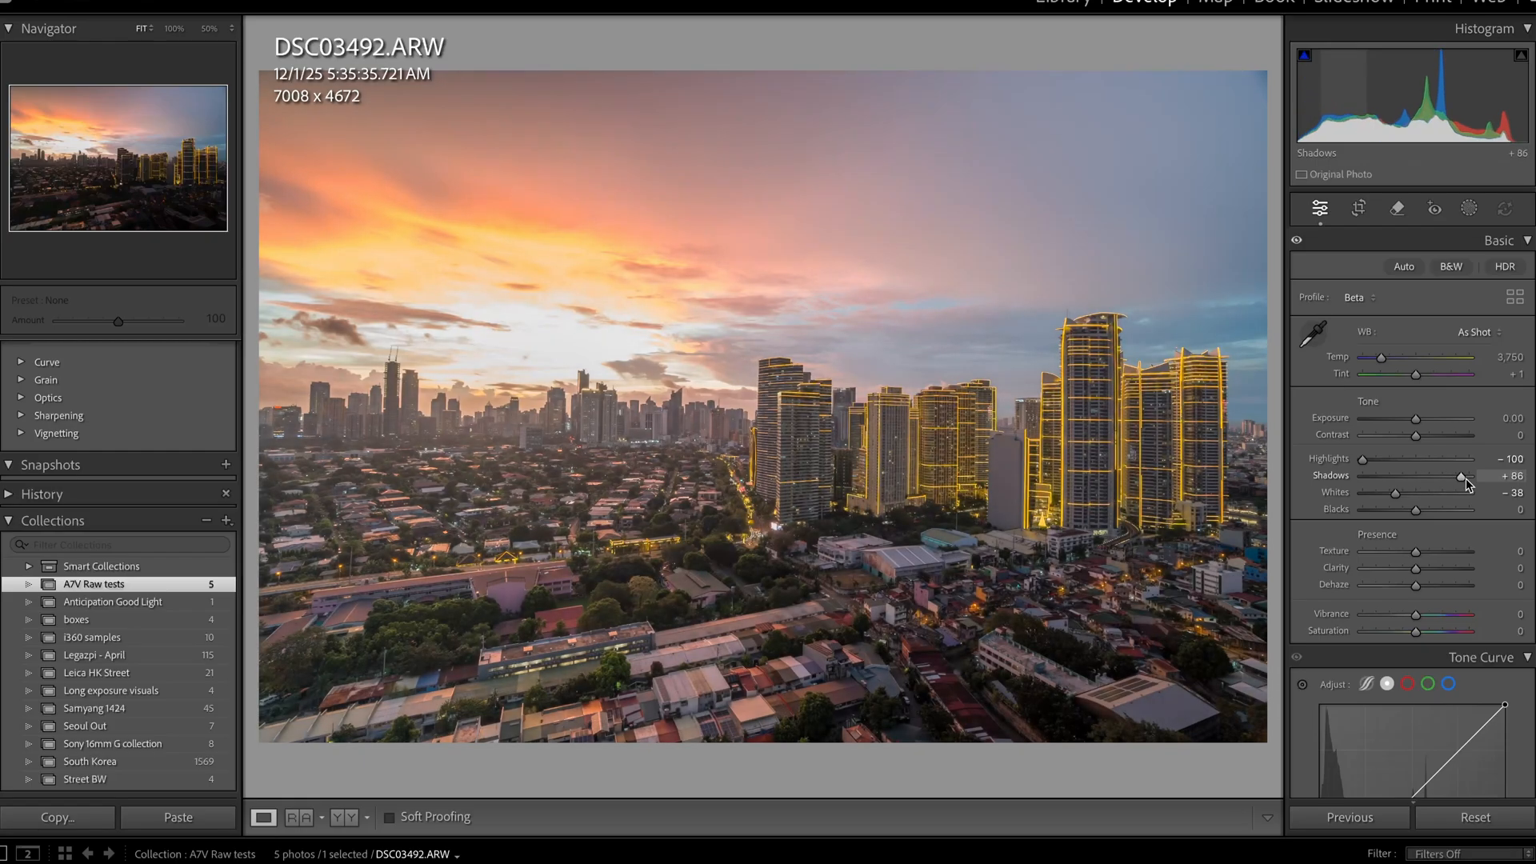
drag(1478, 477, 1440, 476)
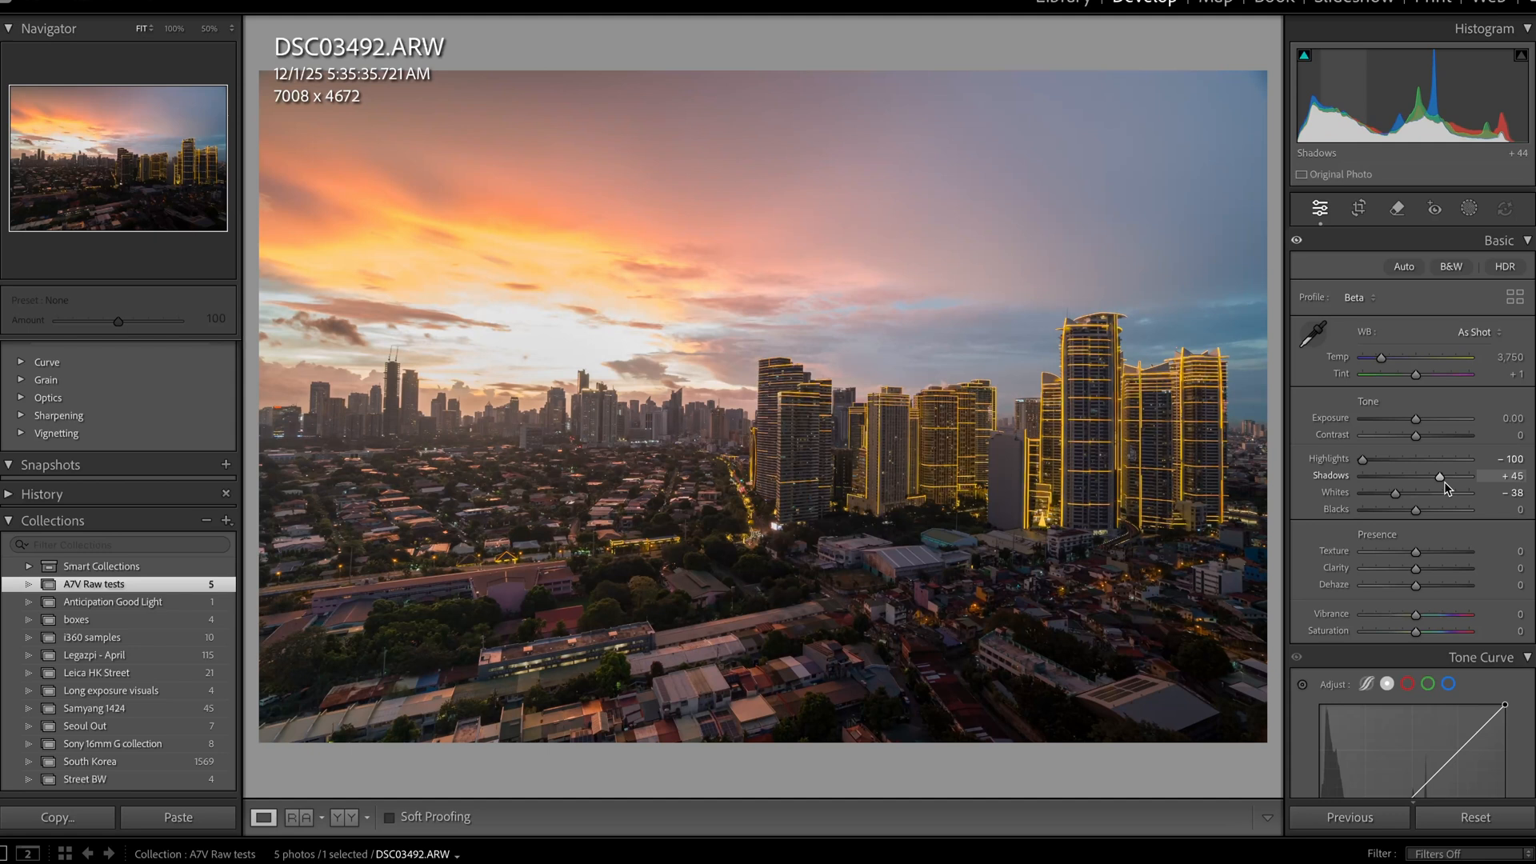
drag(1440, 475, 1479, 476)
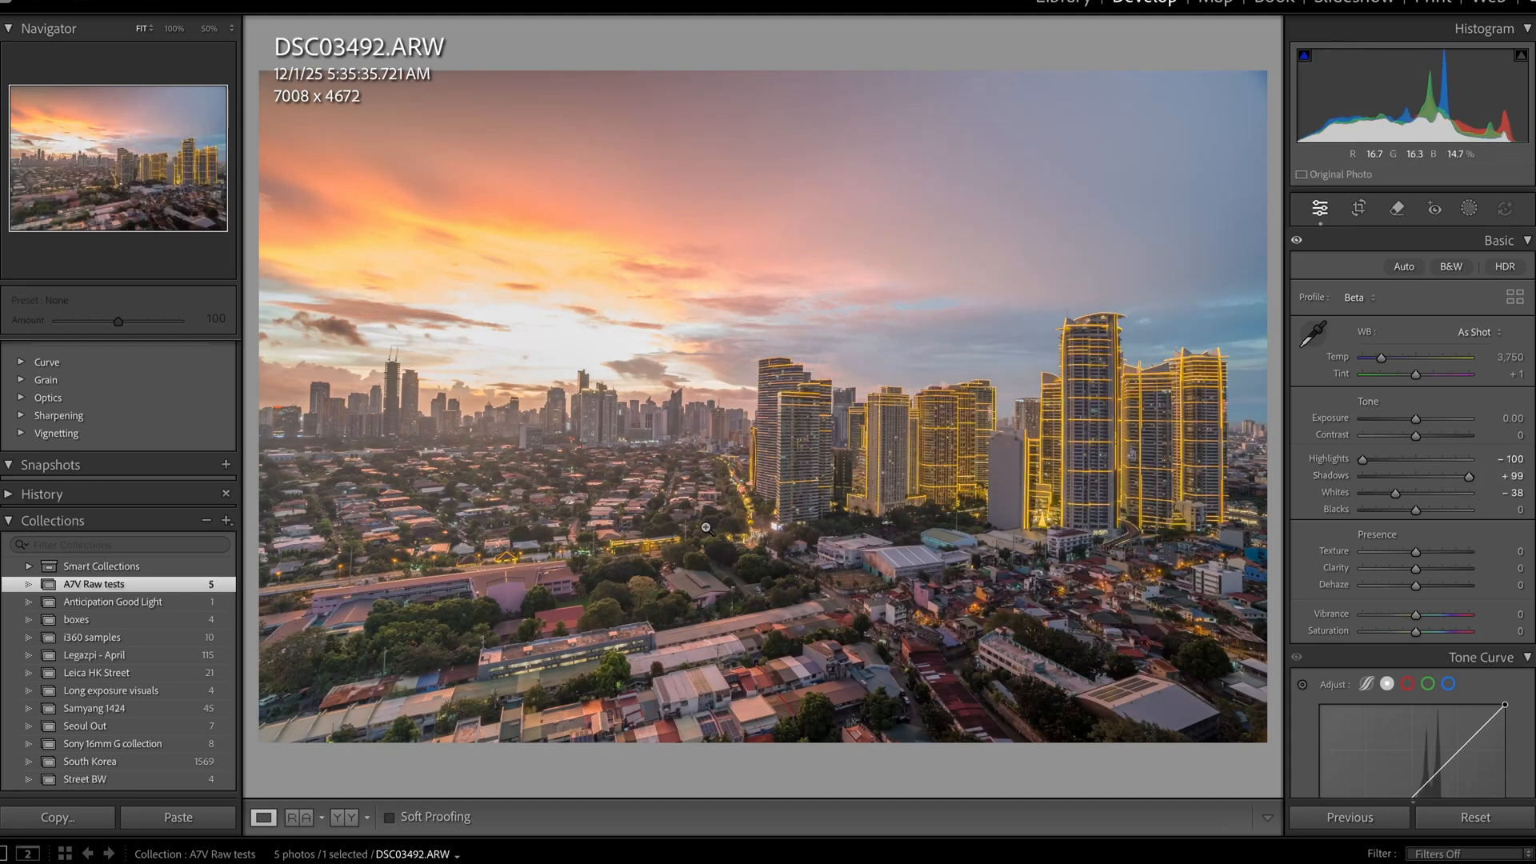
click(704, 528)
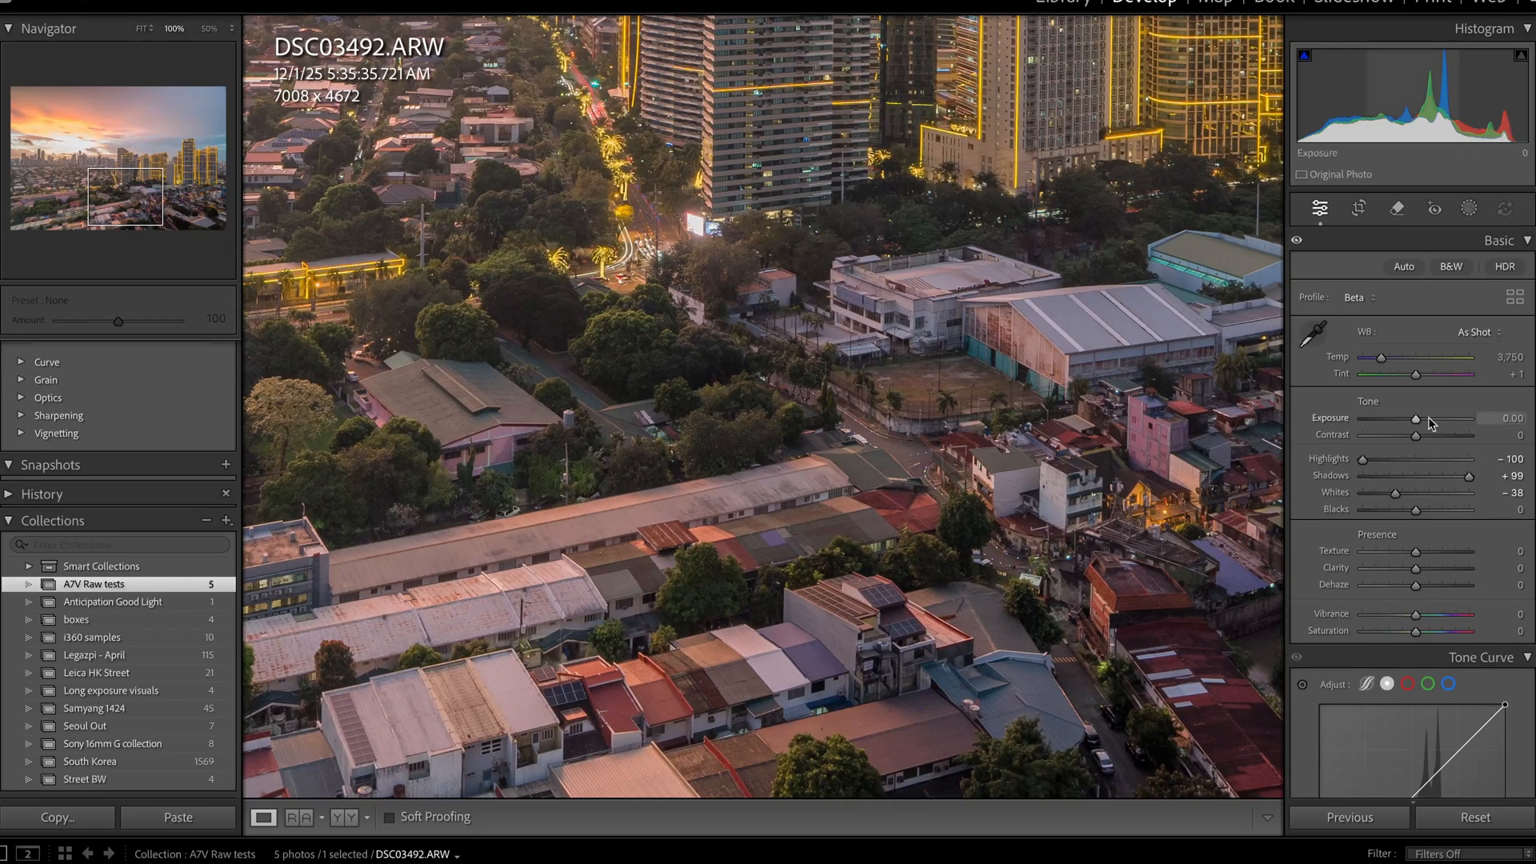
Step: Pan the 100% view and push Shadows from near zero up to +100
drag(1460, 475, 1431, 475)
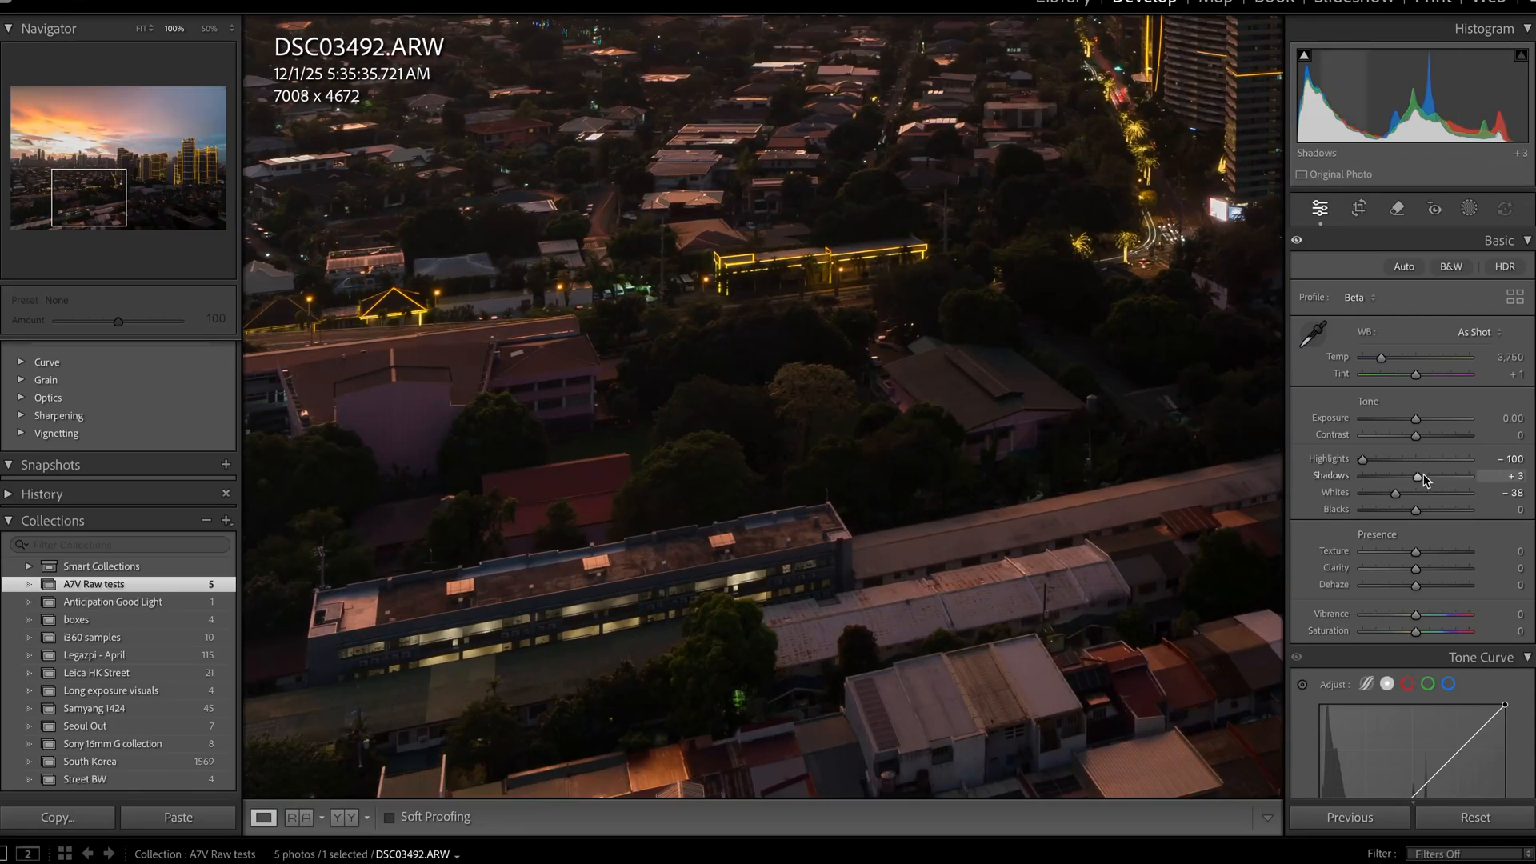
drag(1419, 475, 1470, 476)
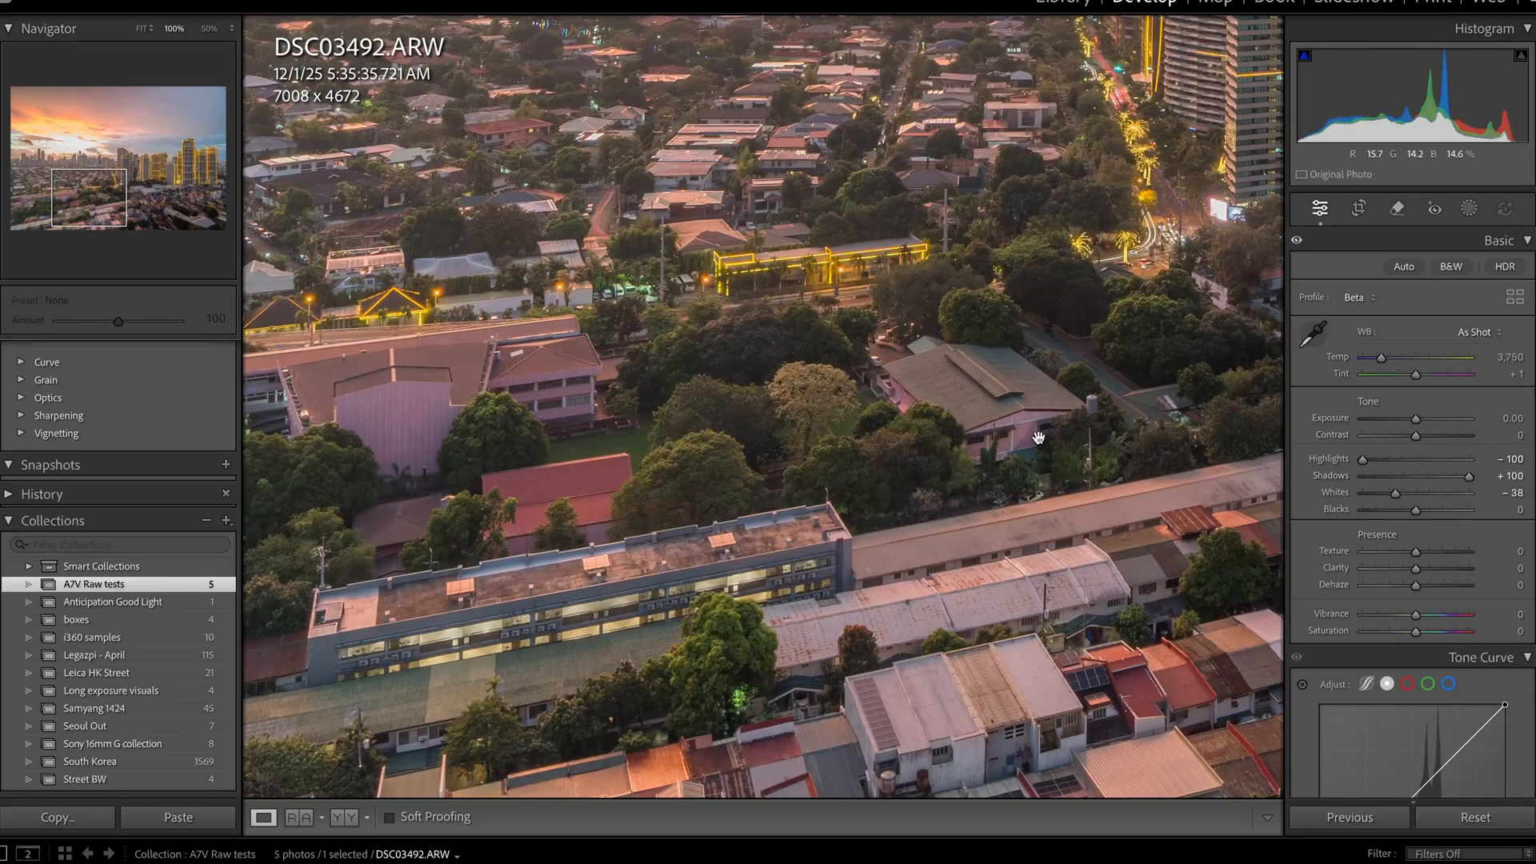